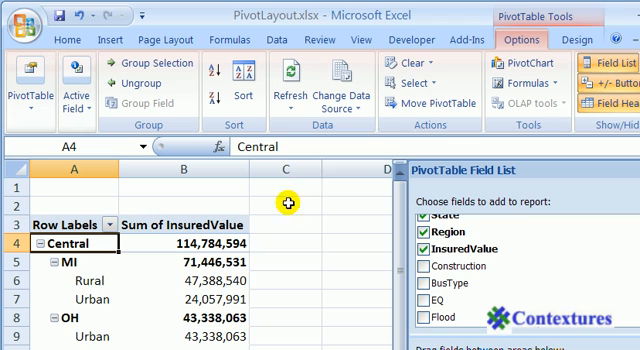
mouse_move(524, 16)
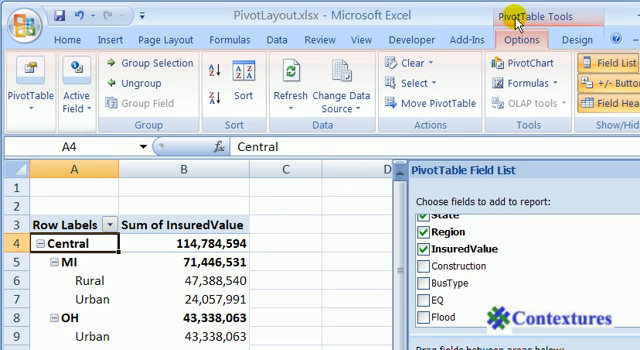
mouse_move(528, 14)
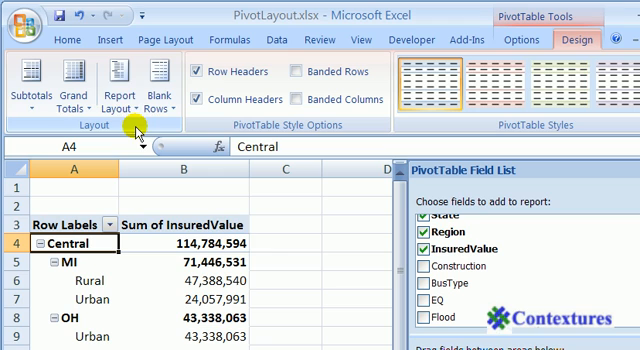
mouse_move(104, 92)
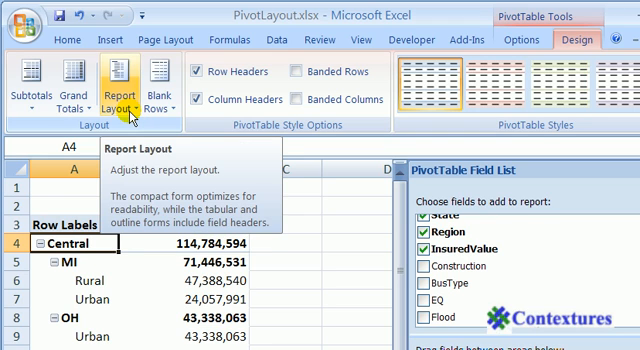
- Show the Report Layout choices — Compact, Outline and Tabular form — from the Design tab
click(108, 88)
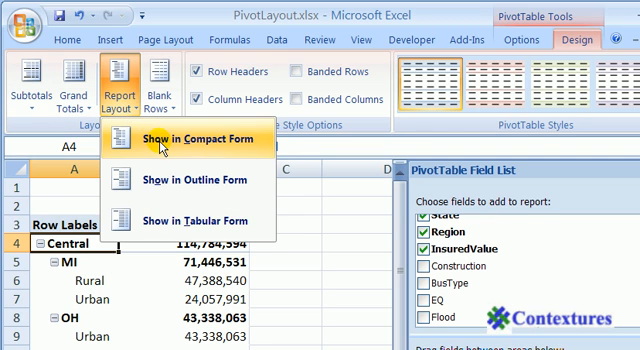